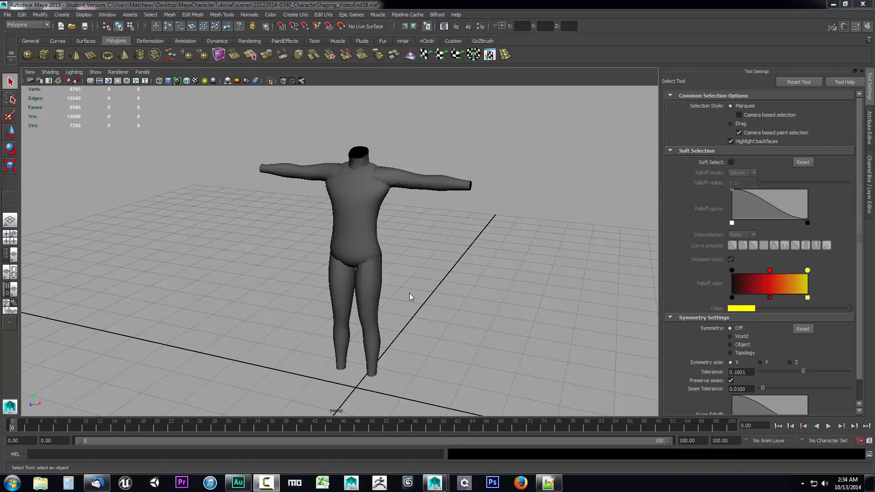
mouse_move(342, 208)
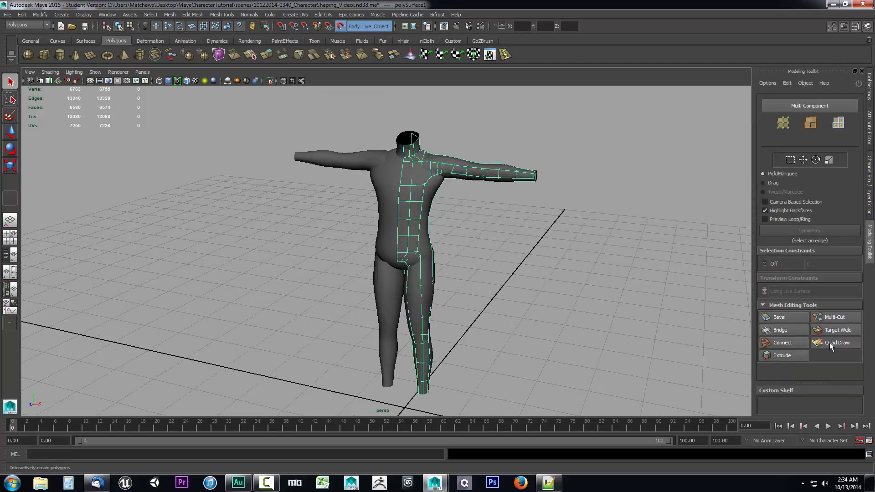
Activate Quad Draw and orbit around the hip to check its edge flow front and side.
click(834, 342)
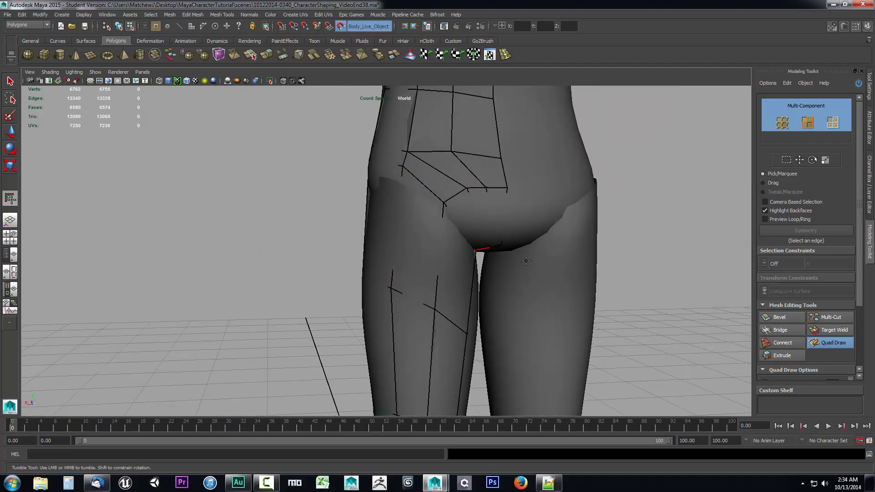
drag(525, 261, 647, 263)
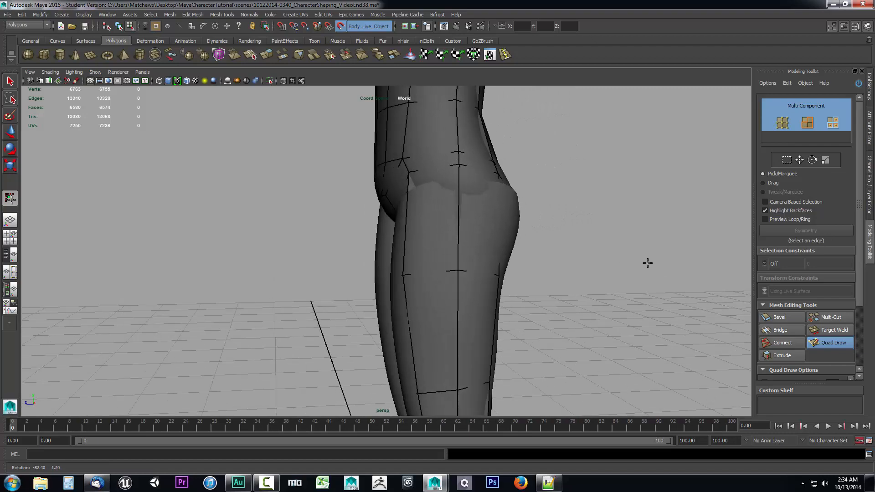
drag(647, 262, 486, 262)
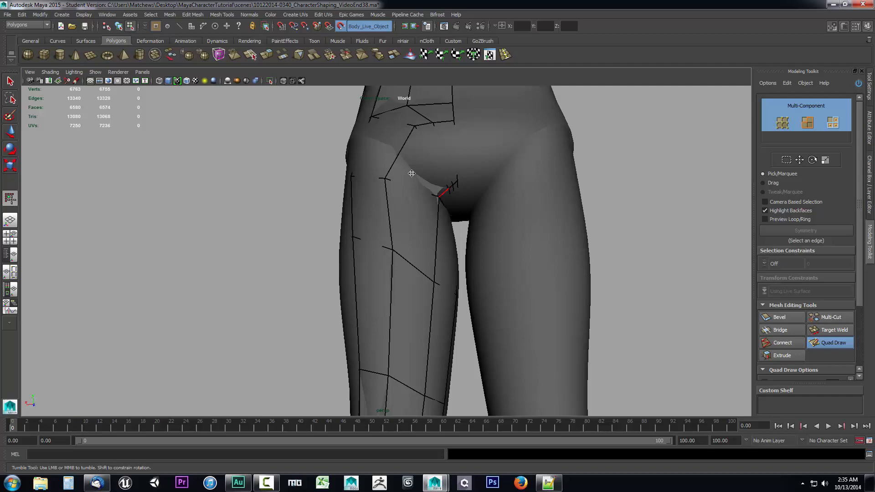
Reroute the hip edges with Quad Draw, then pull back to frame the whole body.
drag(412, 173, 447, 226)
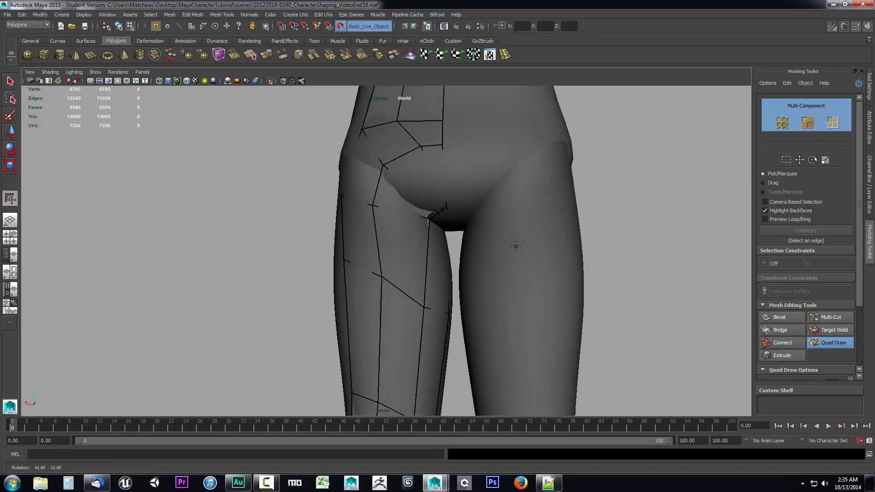
drag(513, 245, 466, 211)
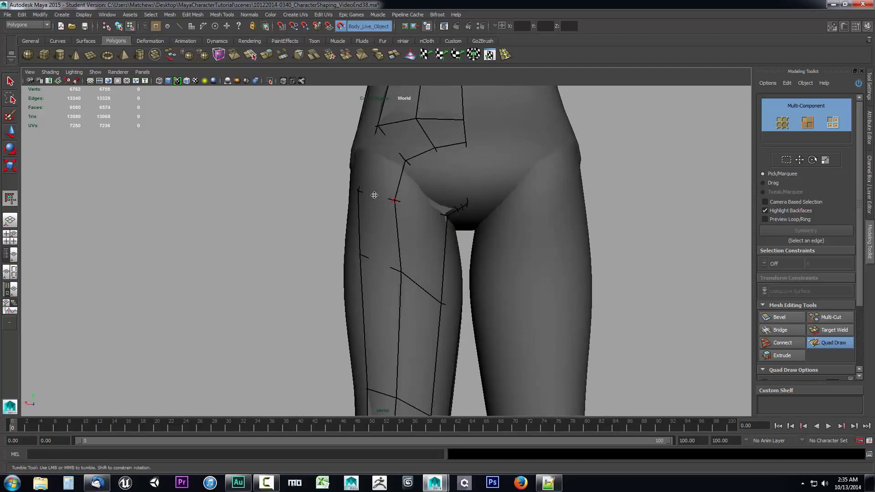
drag(374, 195, 586, 195)
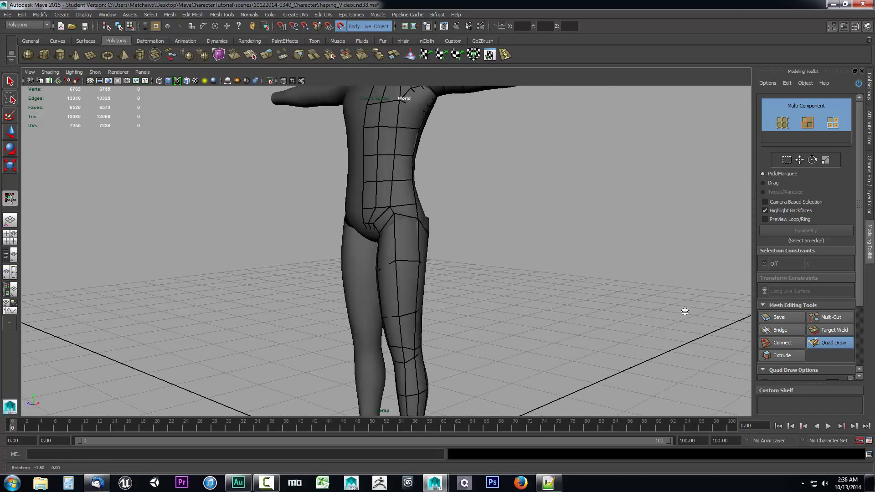
drag(685, 311, 547, 305)
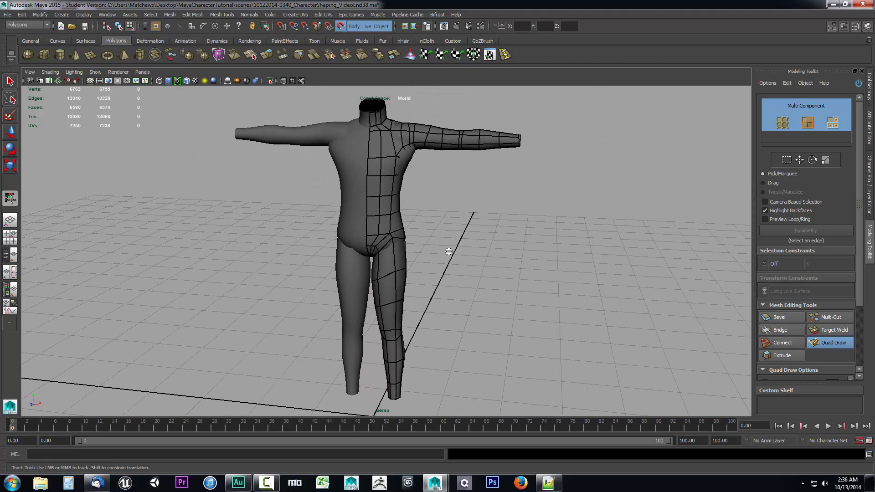
mouse_move(551, 242)
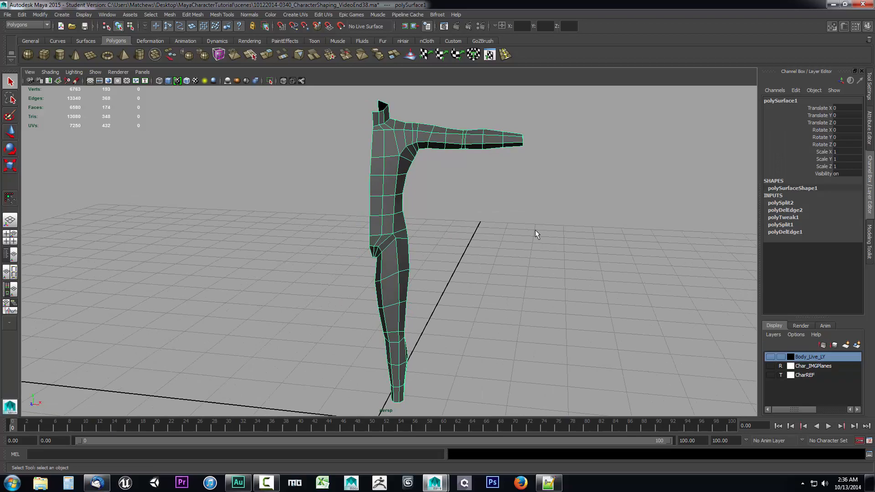
Hide the high-res body and marquee-select the centre-seam vertices in vertex mode.
drag(536, 234, 533, 223)
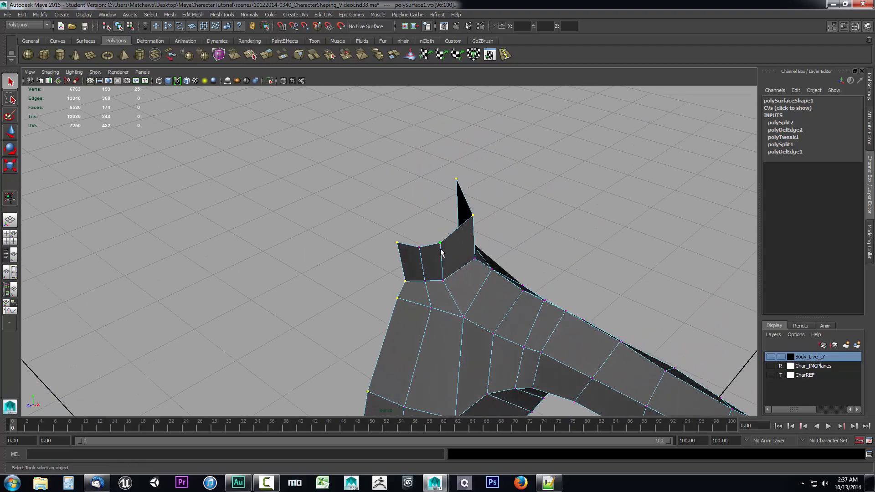
drag(441, 251, 349, 281)
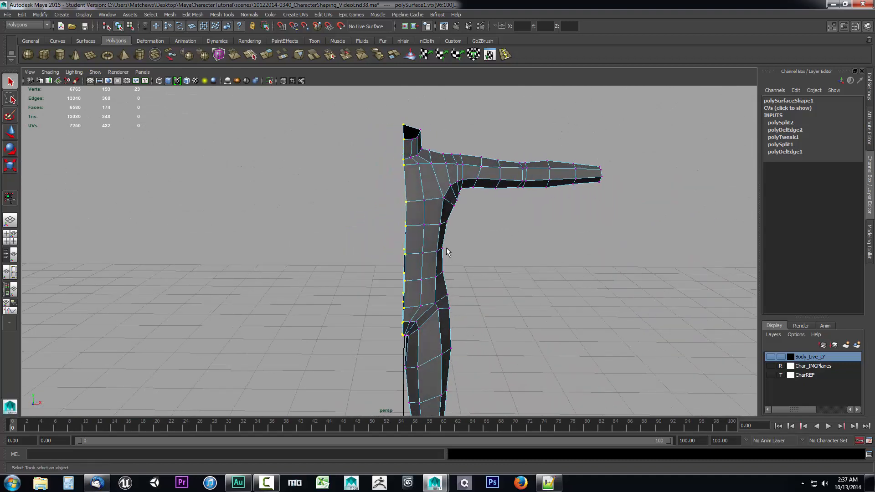
Bring up the Component Editor from Window > General Editors and dock it beside the model.
click(106, 14)
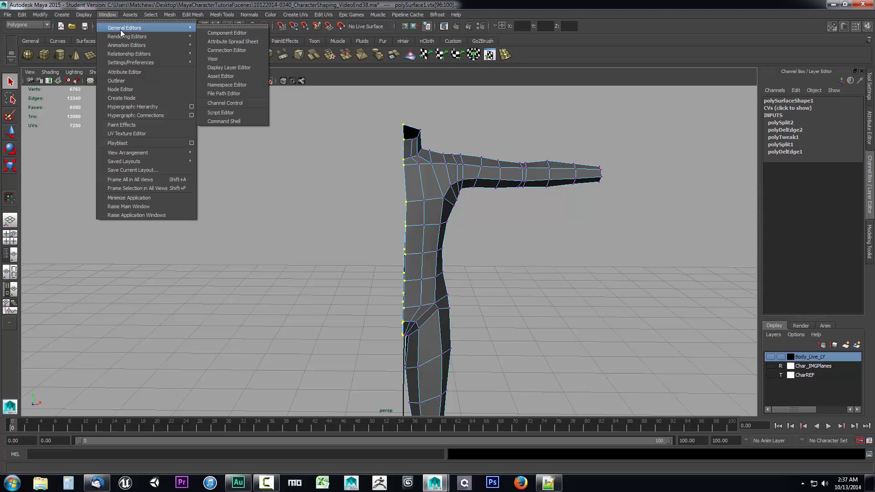
click(227, 33)
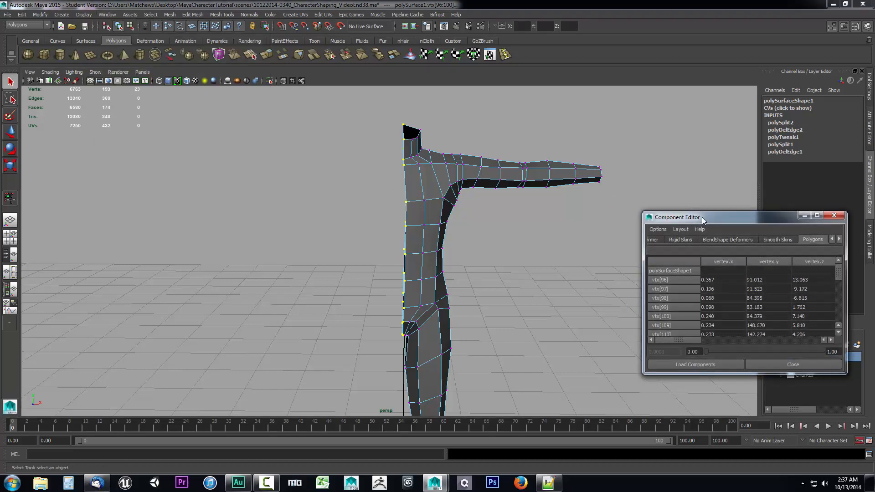
drag(677, 217, 575, 210)
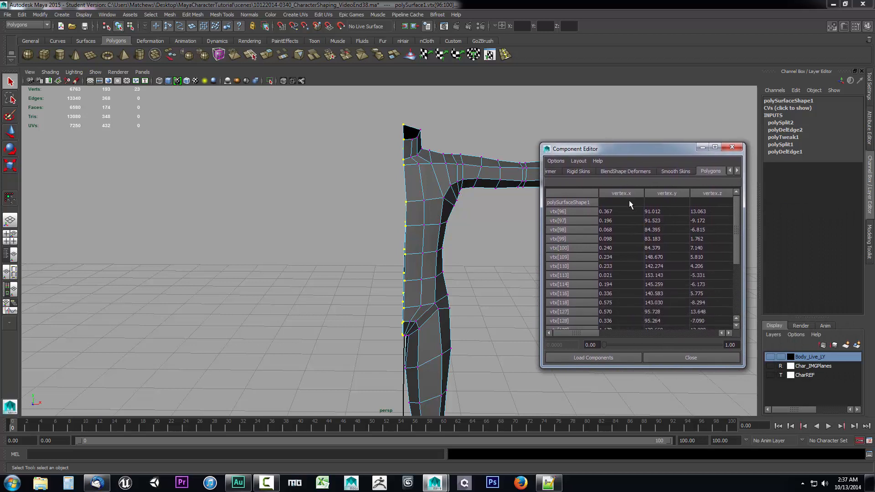
mouse_move(399, 139)
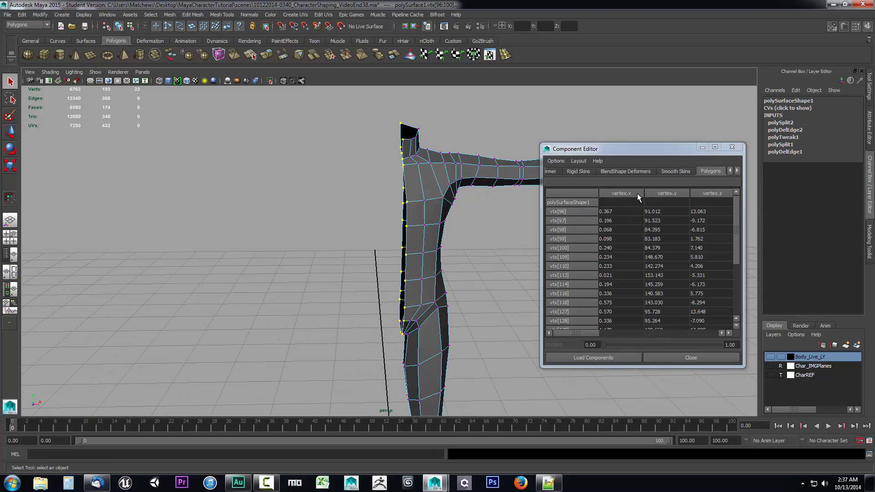
mouse_move(614, 215)
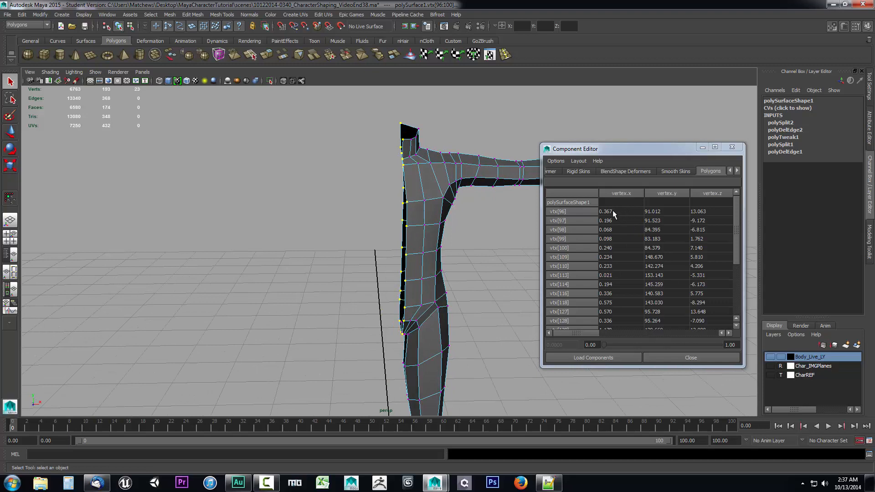
Set the vertex.x column of all centre-seam vertices to 0.000, then look toward the wrist.
drag(606, 211, 605, 239)
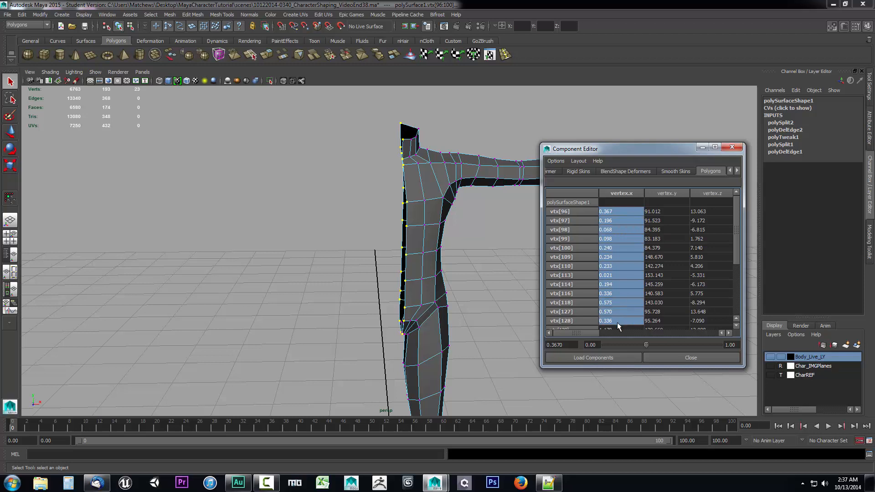
scroll(down, 3)
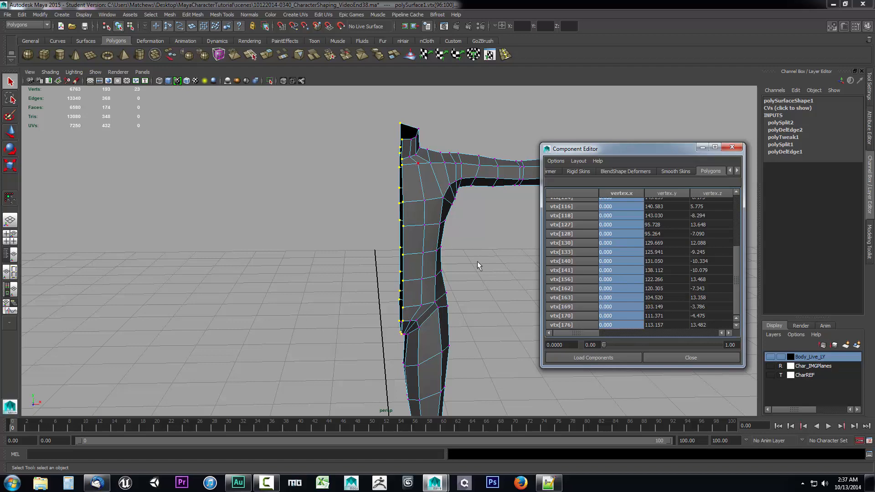
drag(476, 265, 324, 316)
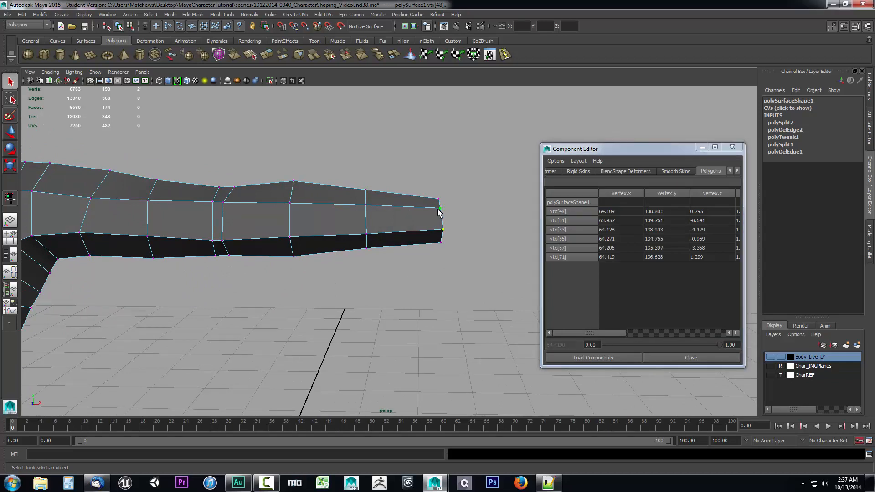
Give the wrist-ring vertices one shared vertex.x value to square off the arm end.
click(620, 193)
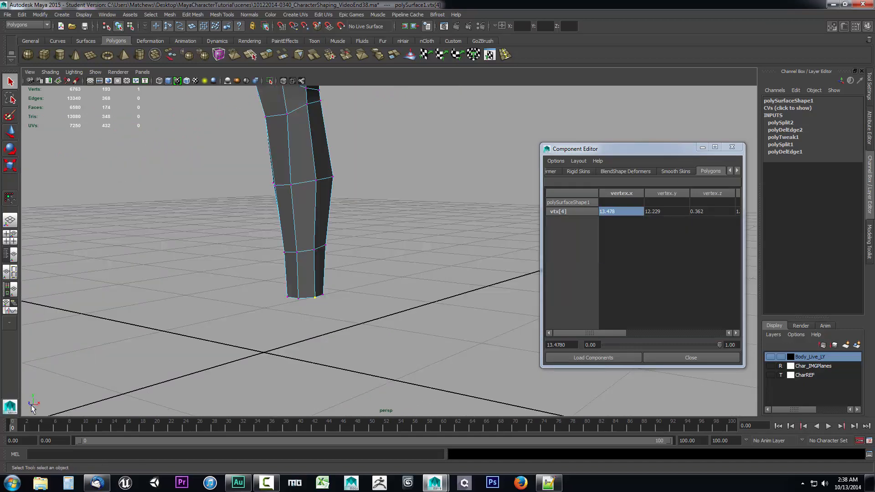
mouse_move(316, 299)
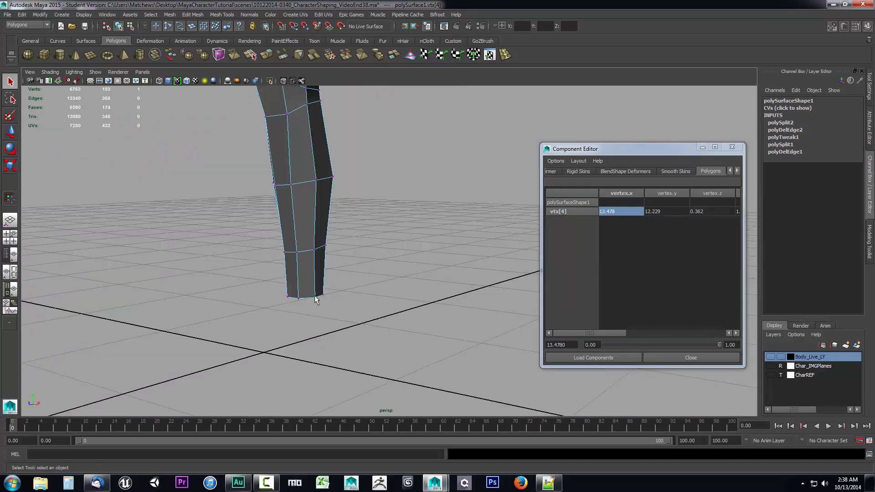
Set the vertex.y of all foot-bottom vertices to 12.229 to flatten the sole.
click(667, 211)
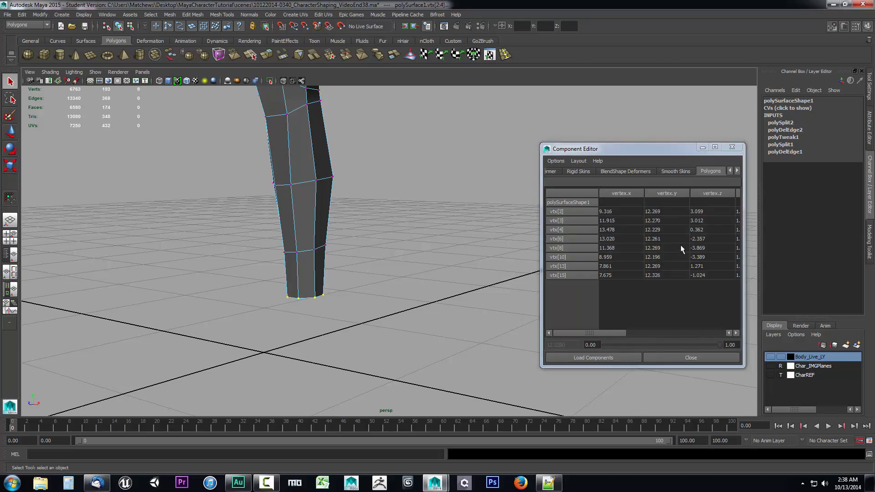
click(666, 193)
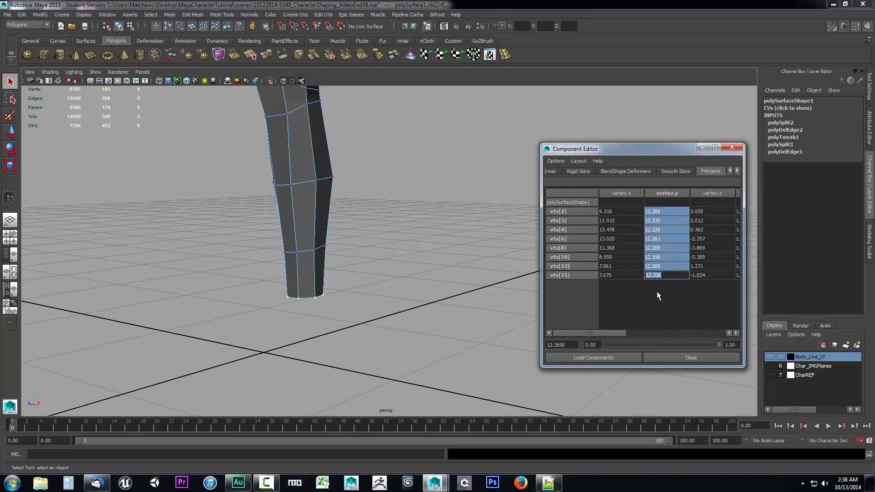
text(12.229)
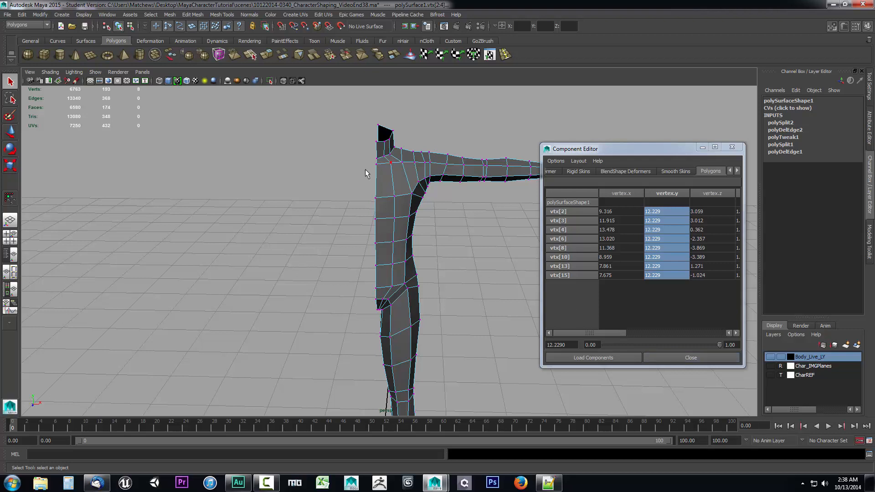
mouse_move(337, 163)
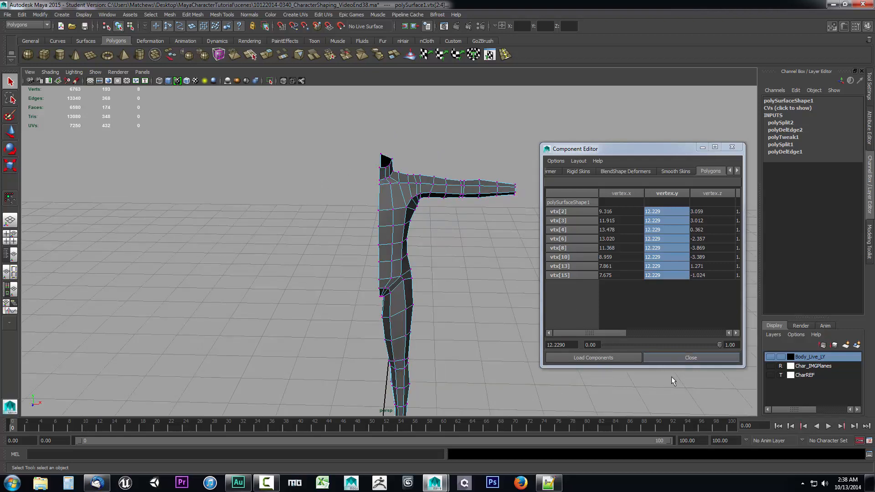
Close the Component Editor, deselect, and reopen it empty with the whole mesh framed.
click(689, 357)
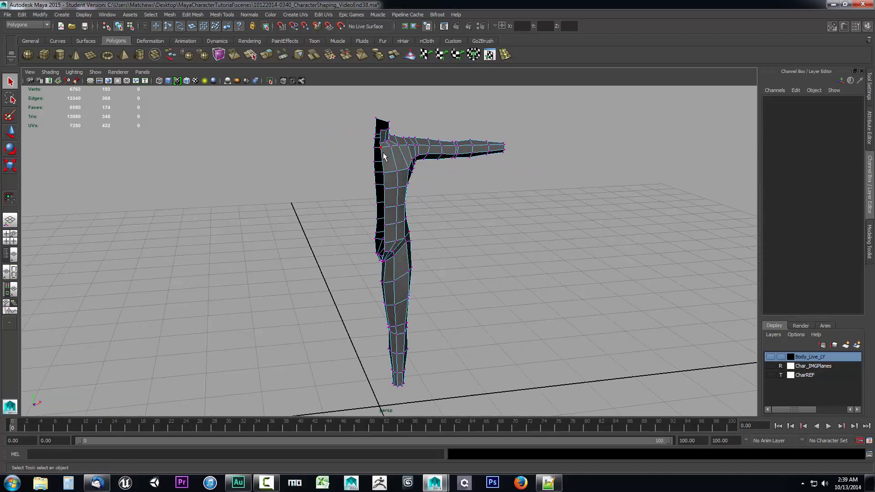
click(106, 13)
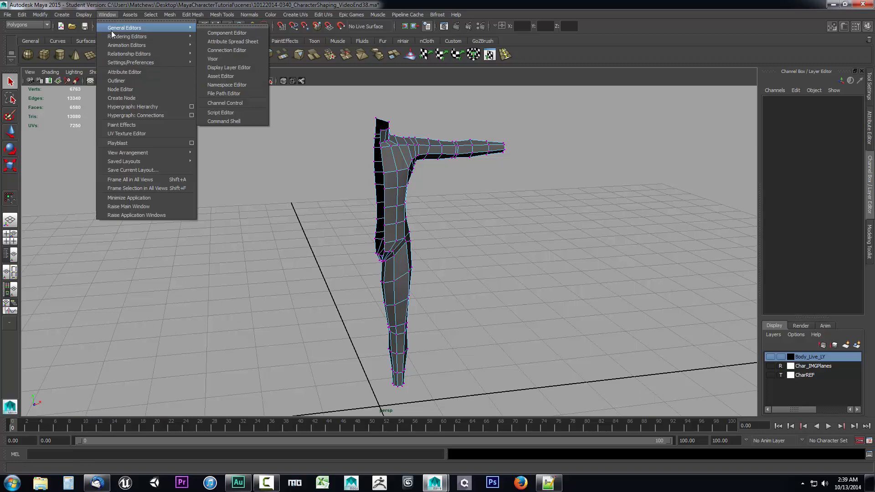
click(227, 33)
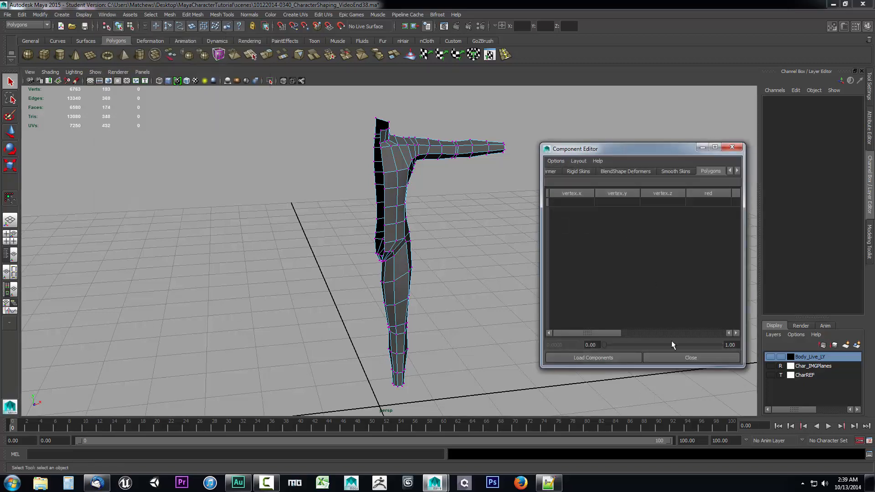